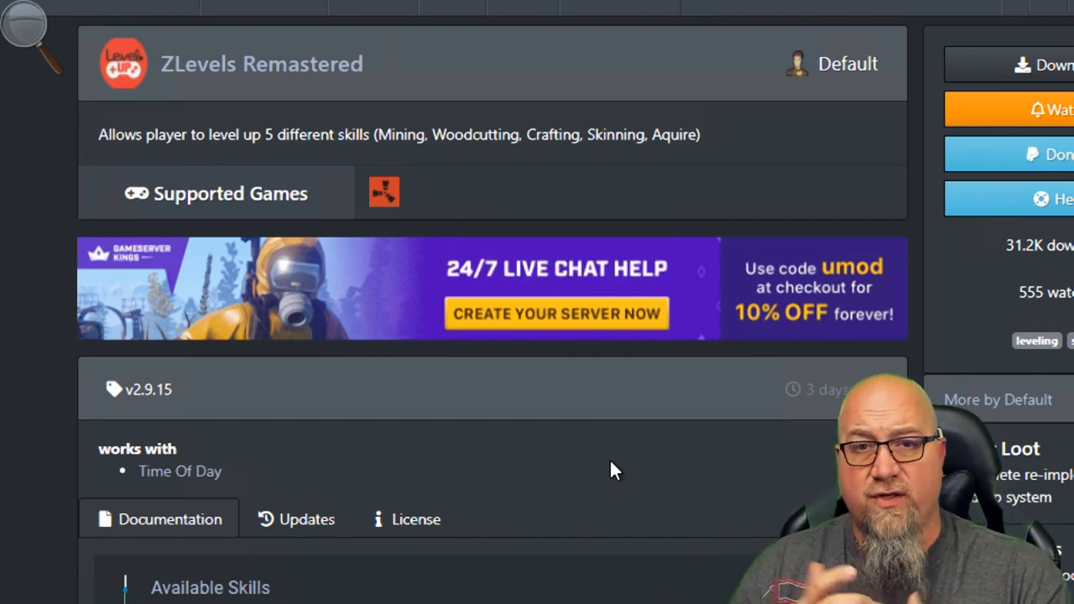
pyautogui.moveTo(519, 433)
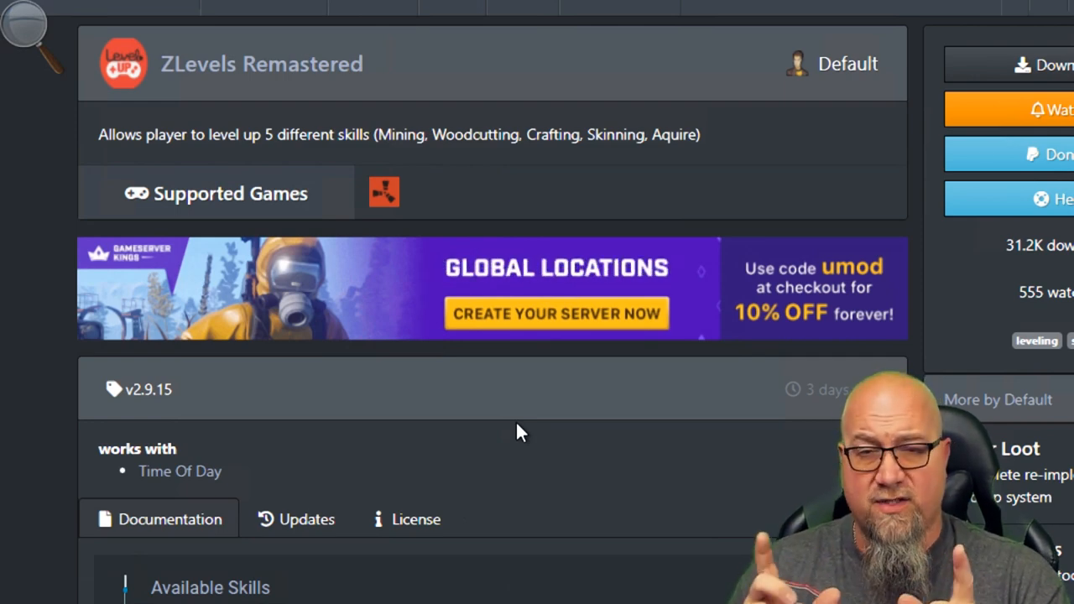
# - Swing the pickaxe at the large boulder to collect stones and mining experience
pyautogui.scroll(-3)
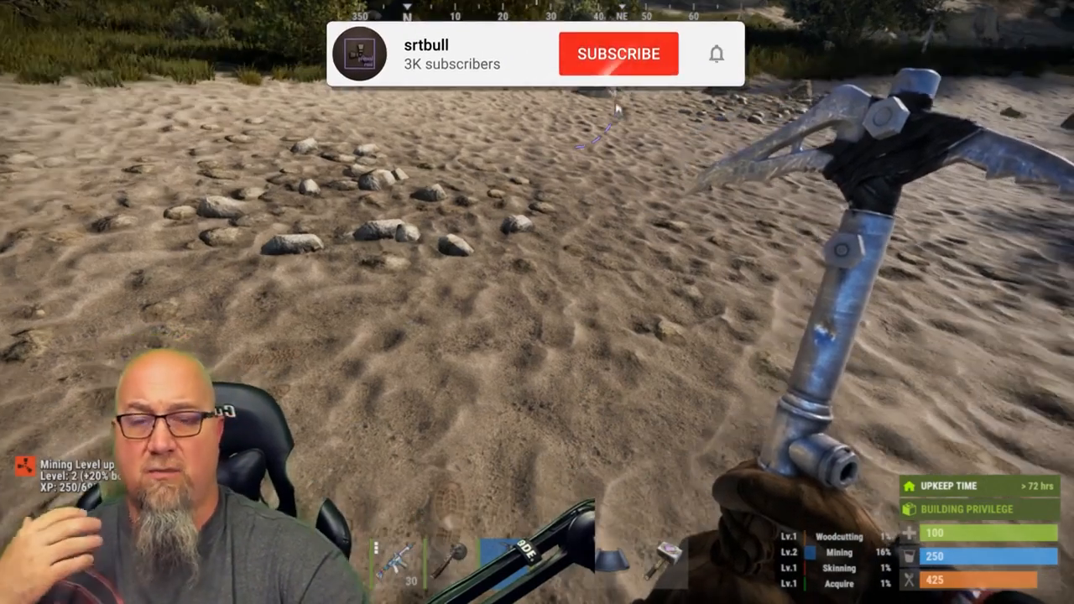
pyautogui.click(618, 54)
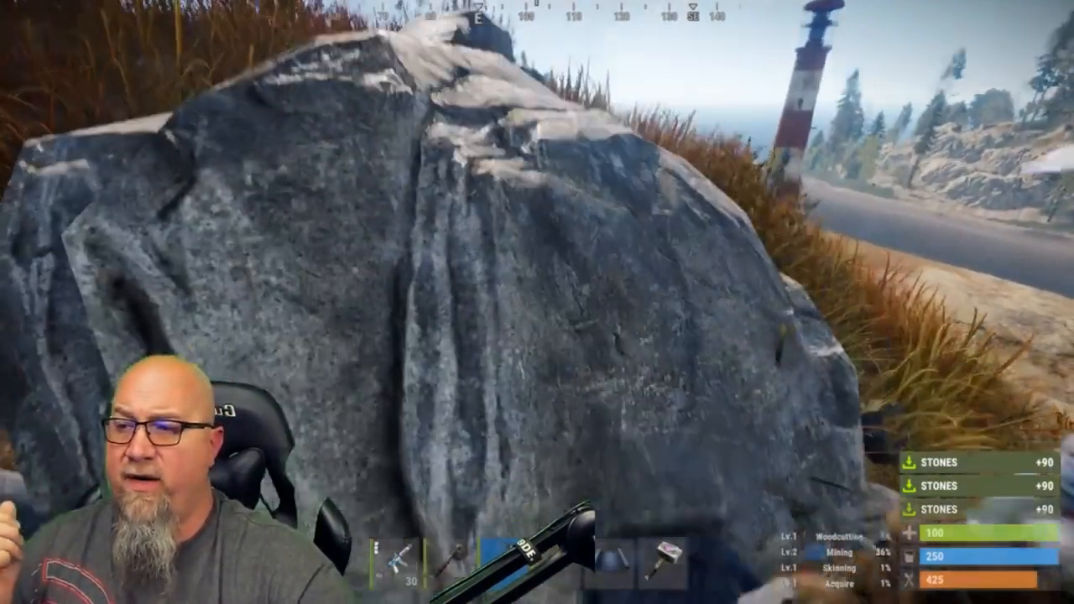
pyautogui.click(537, 302)
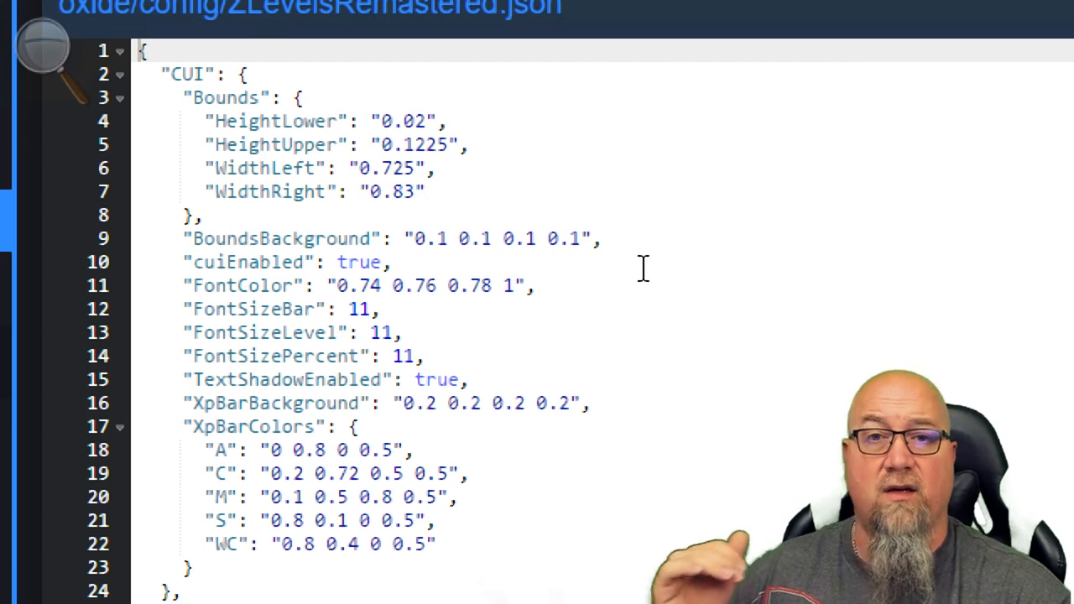
# - Scroll past the collectible entities down to the Generic and NightBonus sections
pyautogui.scroll(-3)
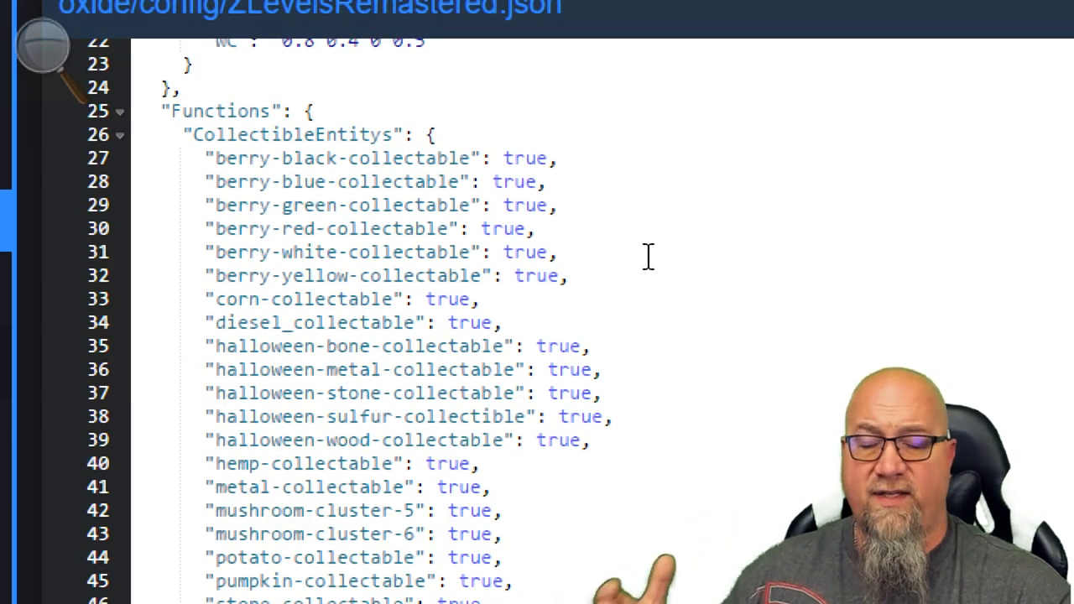
pyautogui.moveTo(651, 254)
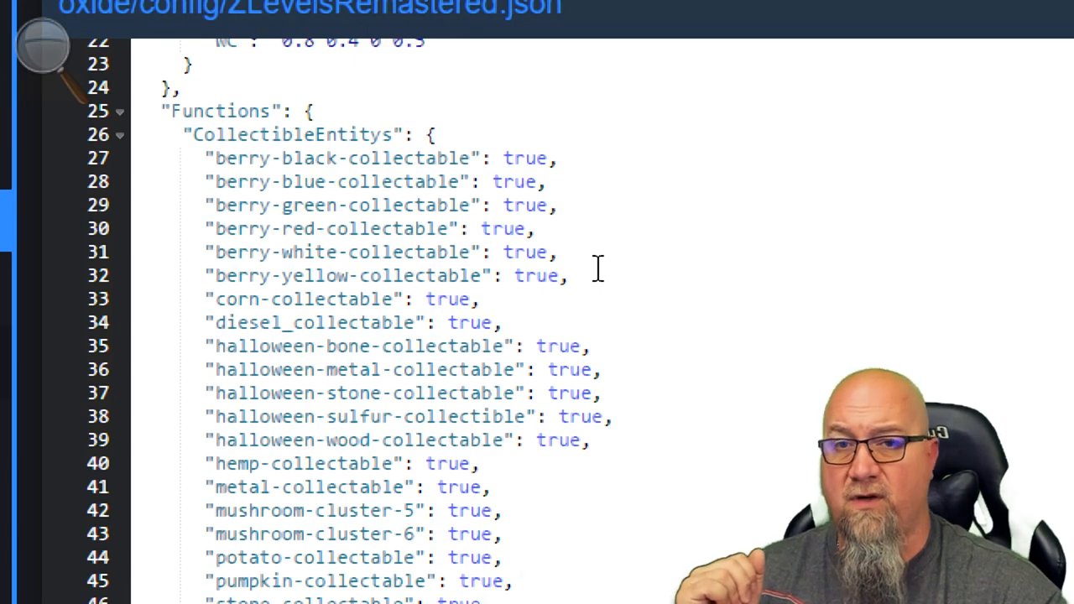
pyautogui.scroll(-3)
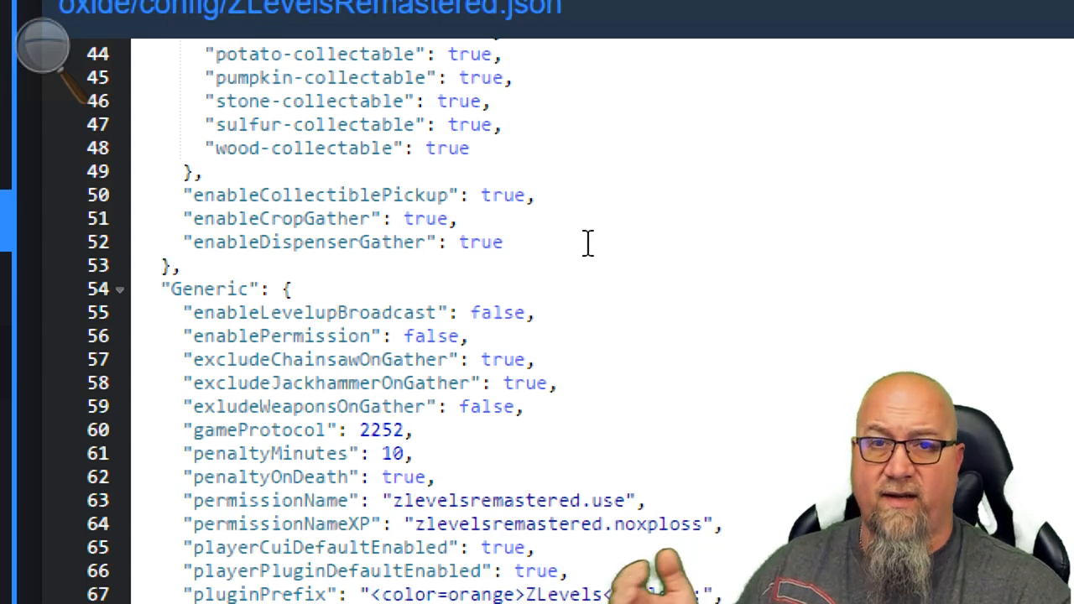
pyautogui.scroll(-3)
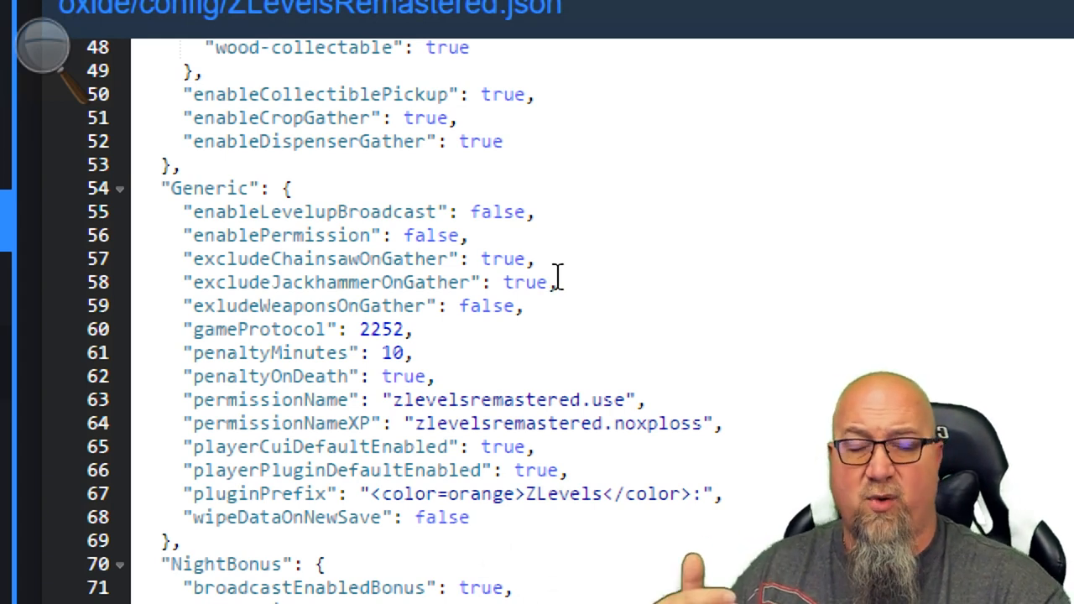
pyautogui.moveTo(472, 235)
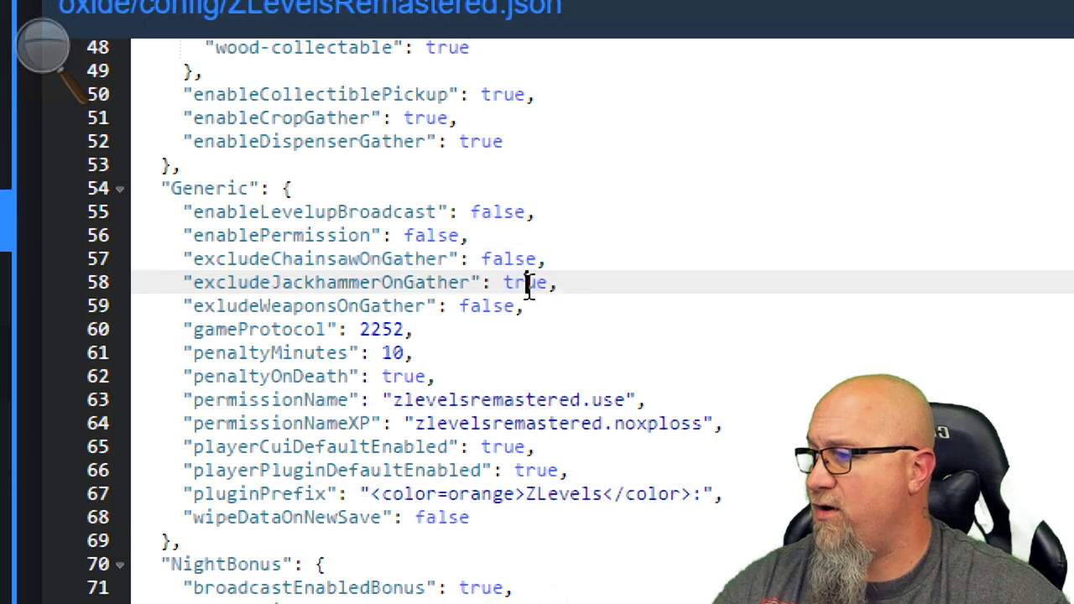
# - Set excludeChainsawOnGather and excludeJackhammerOnGather on lines 57-58 to false
pyautogui.write('false')
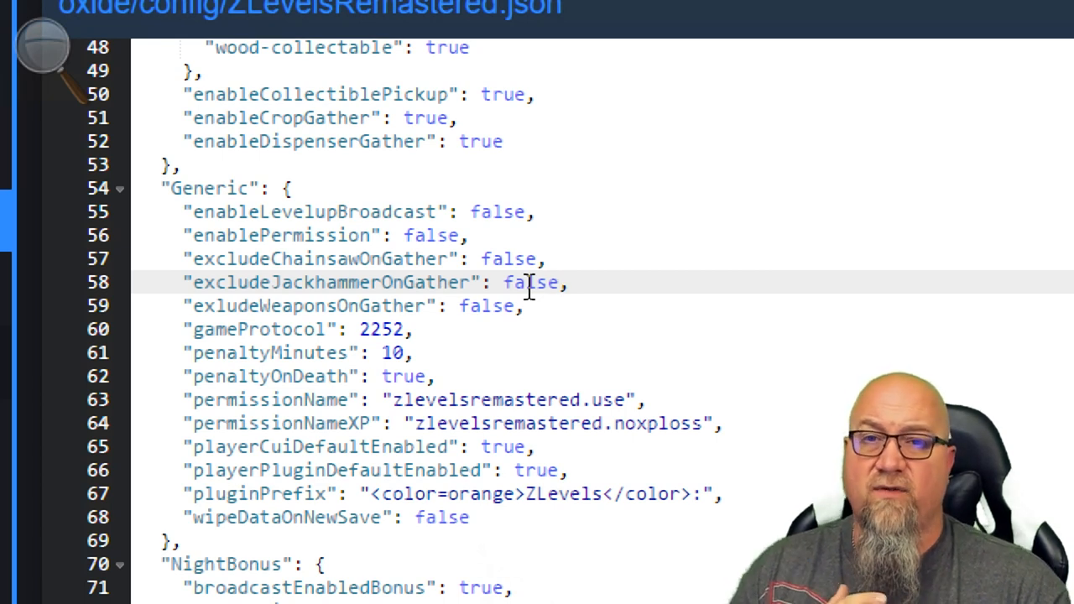
pyautogui.click(557, 282)
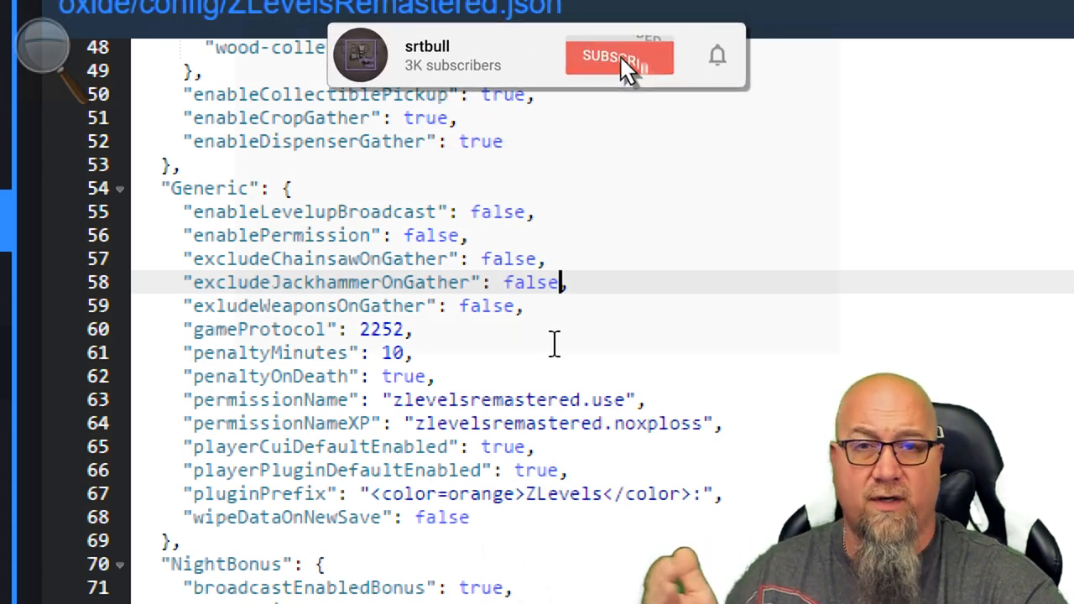
pyautogui.click(619, 57)
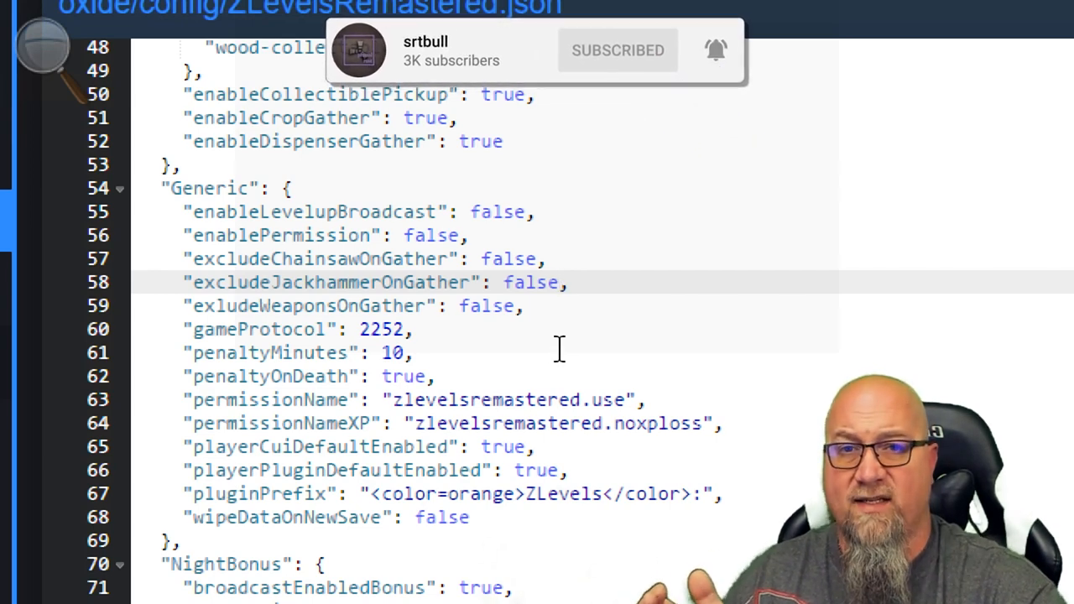
pyautogui.write('true')
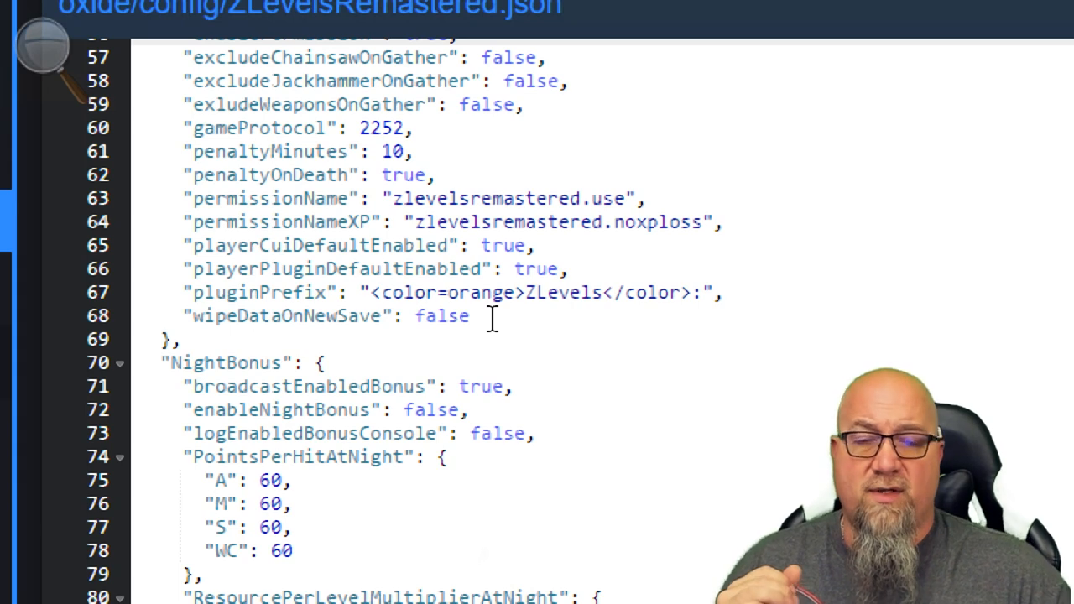
# - Scroll to the NightBonus section showing night resource multipliers of 2
pyautogui.scroll(-3)
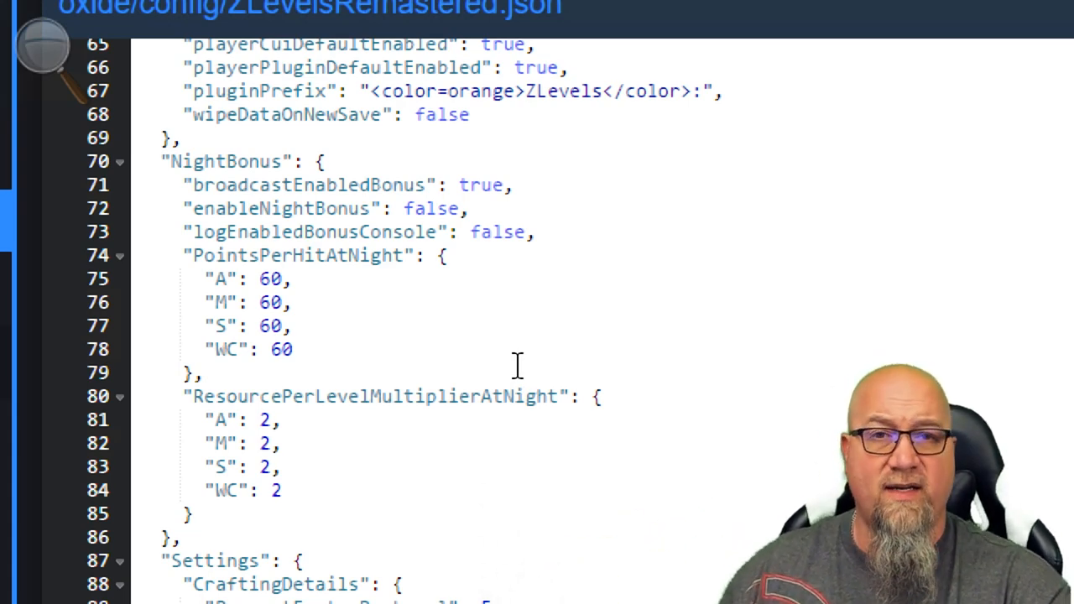
pyautogui.scroll(-3)
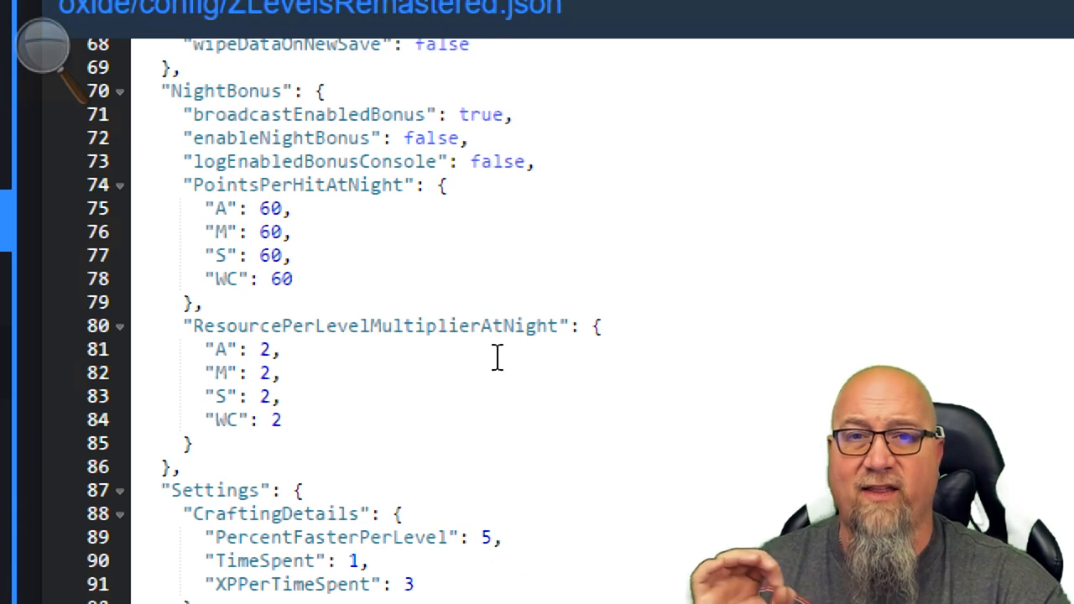
pyautogui.moveTo(507, 362)
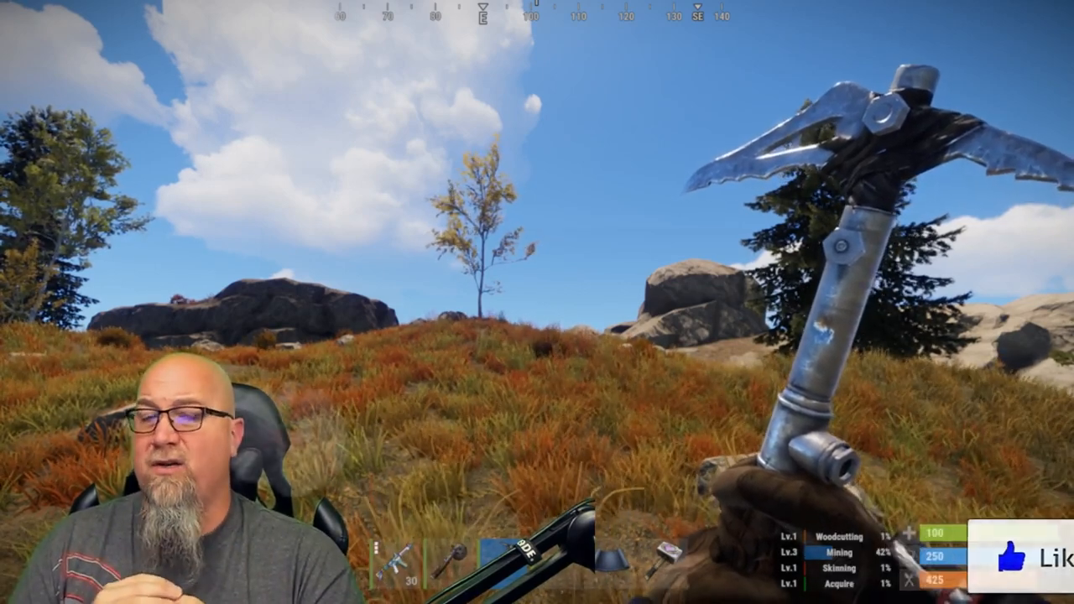
# - Switch back to the Rust game world with the pickaxe and skill levels display
pyautogui.click(286, 455)
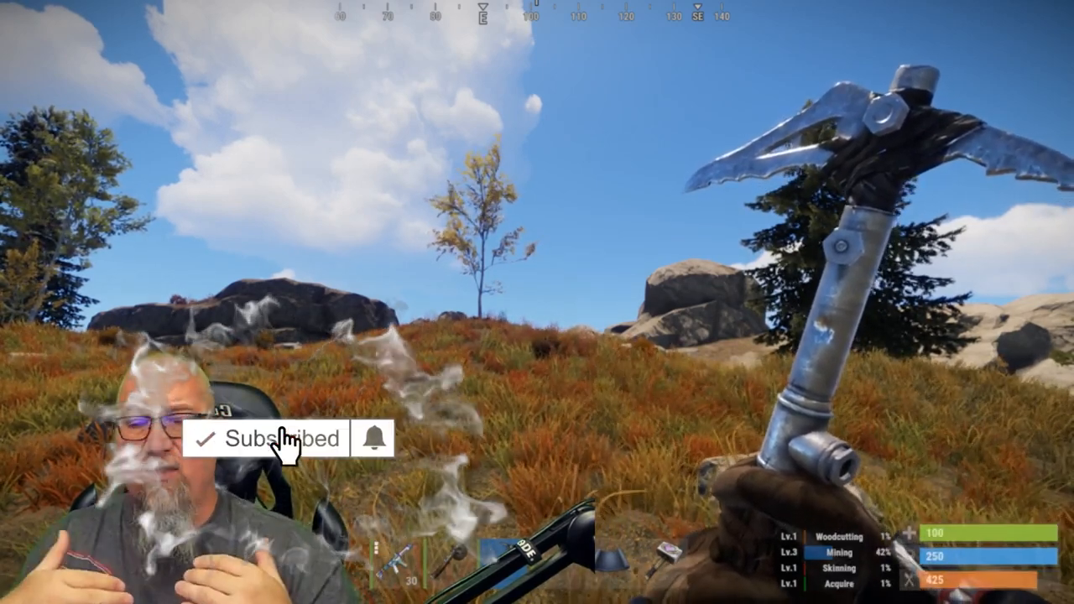